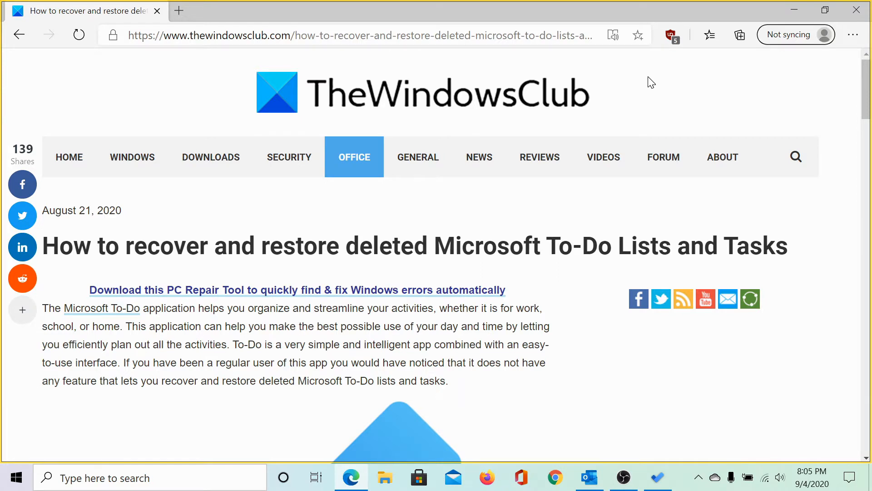
mouse_move(645, 164)
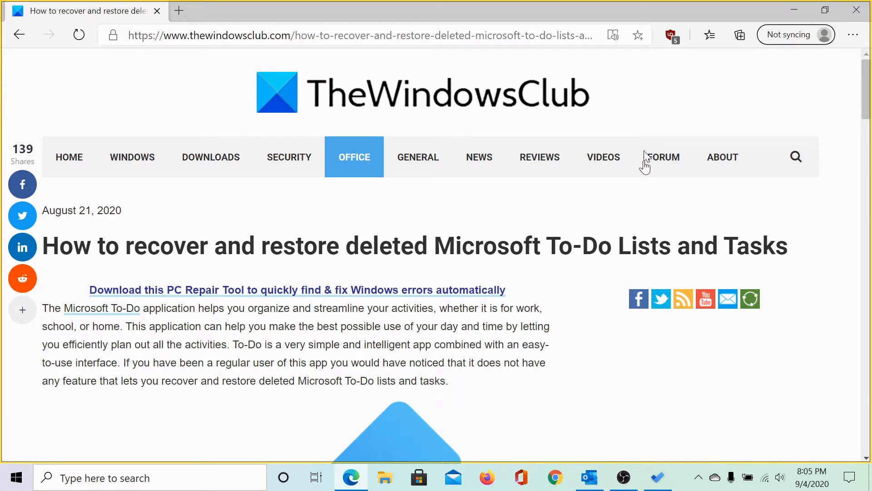
Step: Launch Microsoft To Do and add a new My Day task titled 'Test task'
click(657, 477)
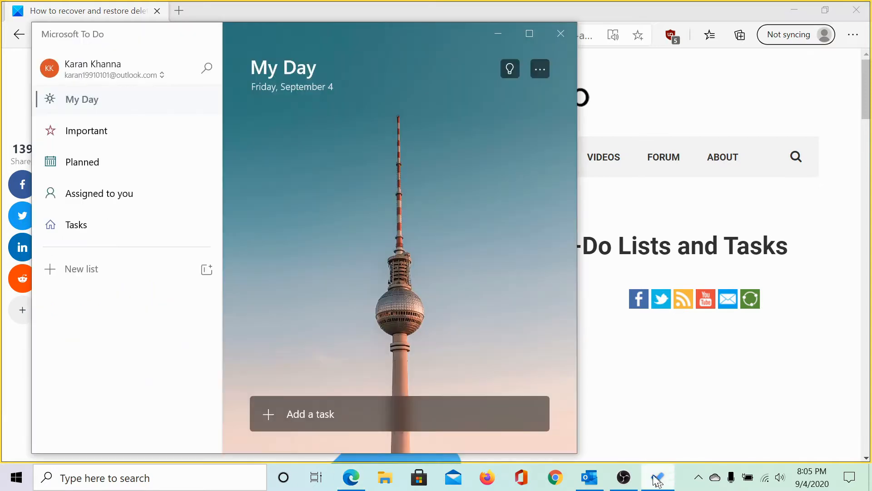
mouse_move(391, 265)
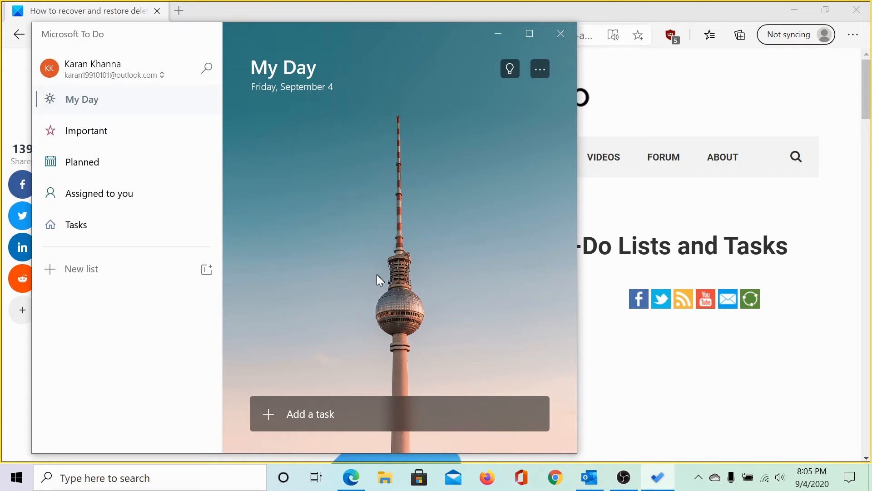
click(311, 414)
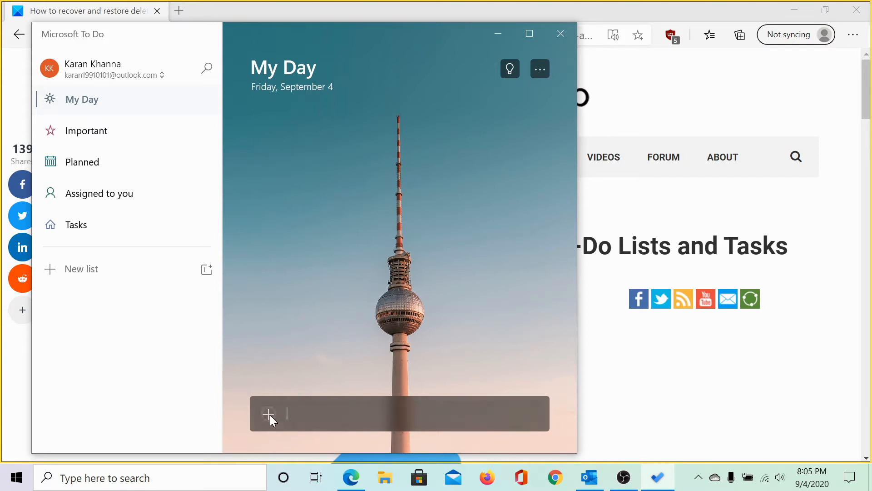
click(267, 414)
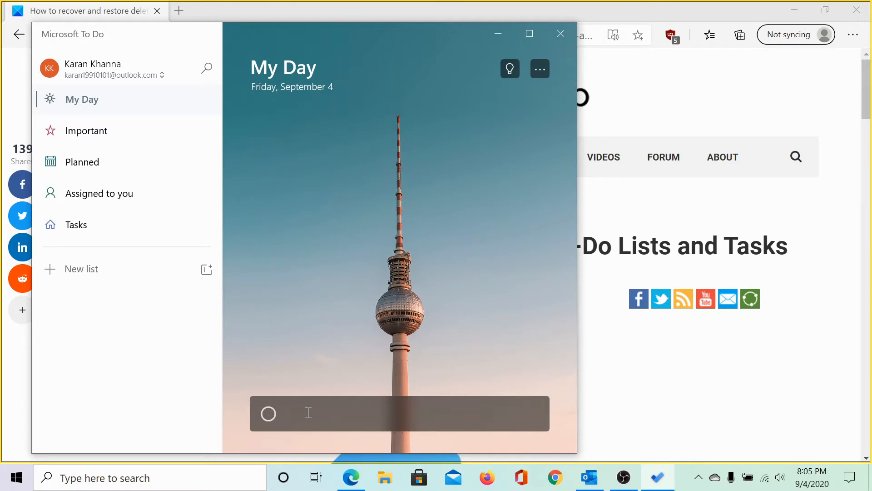
text(Test)
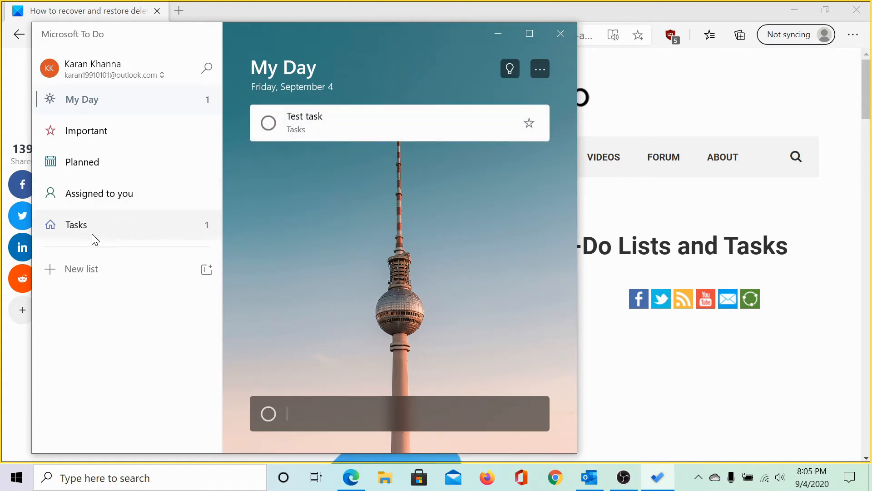
Step: Delete 'Test task' from the Tasks list and confirm the permanent deletion
click(75, 225)
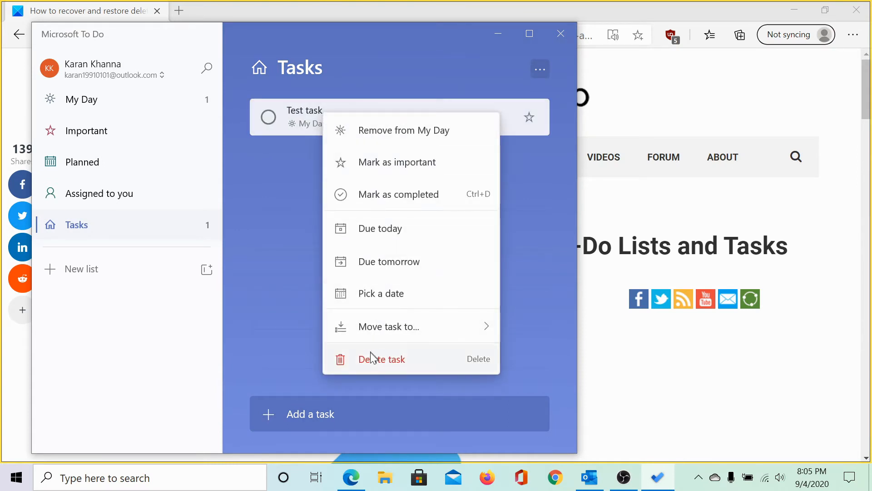
click(382, 359)
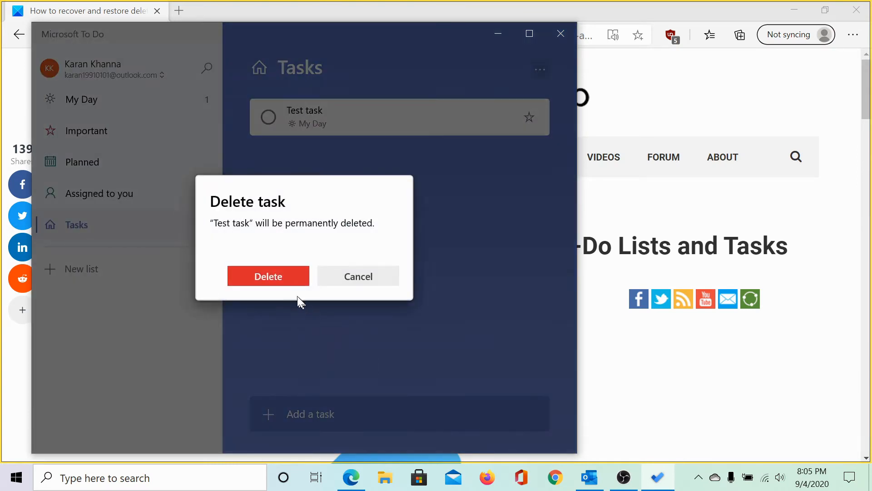
click(267, 276)
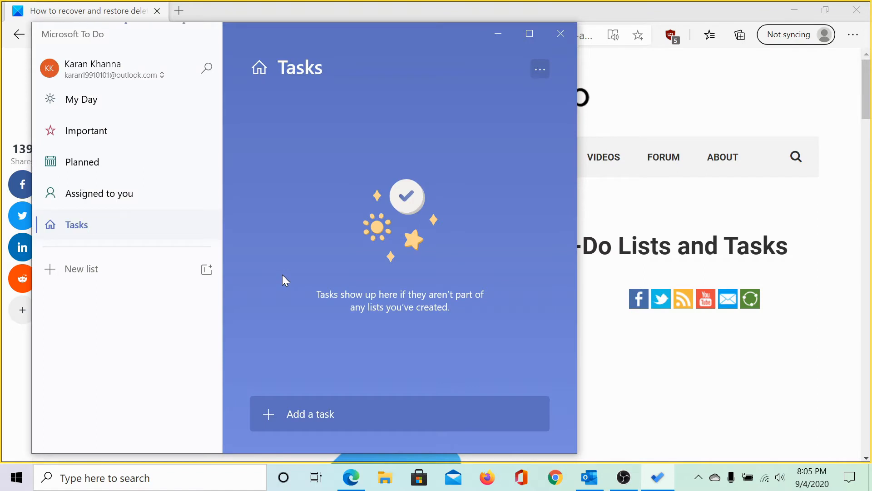
mouse_move(273, 280)
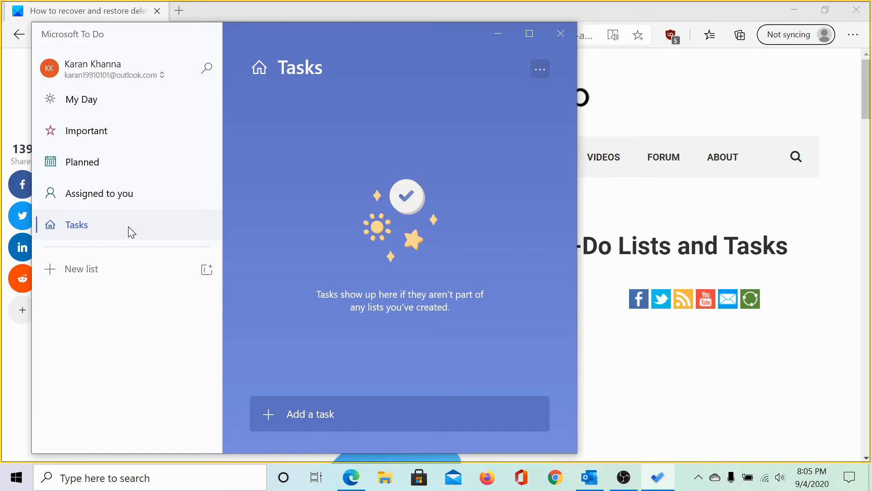
mouse_move(477, 376)
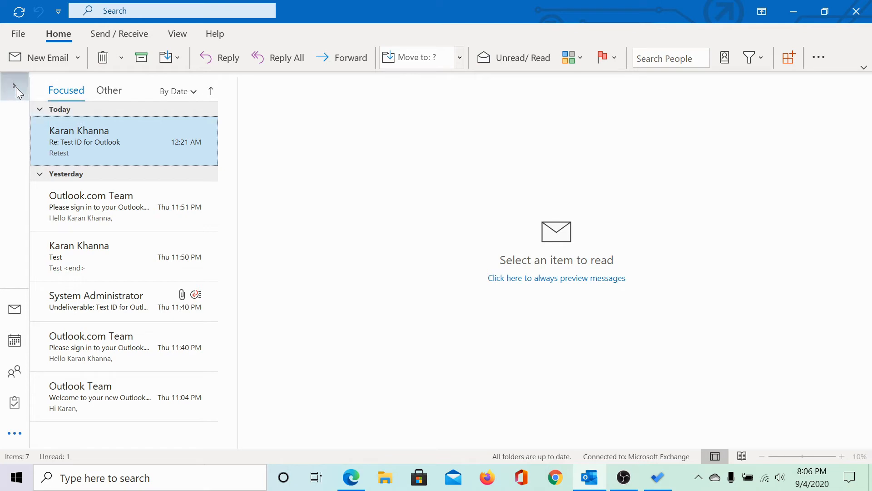
Step: Expand Outlook's folder pane to show the full mailbox folder list
click(14, 86)
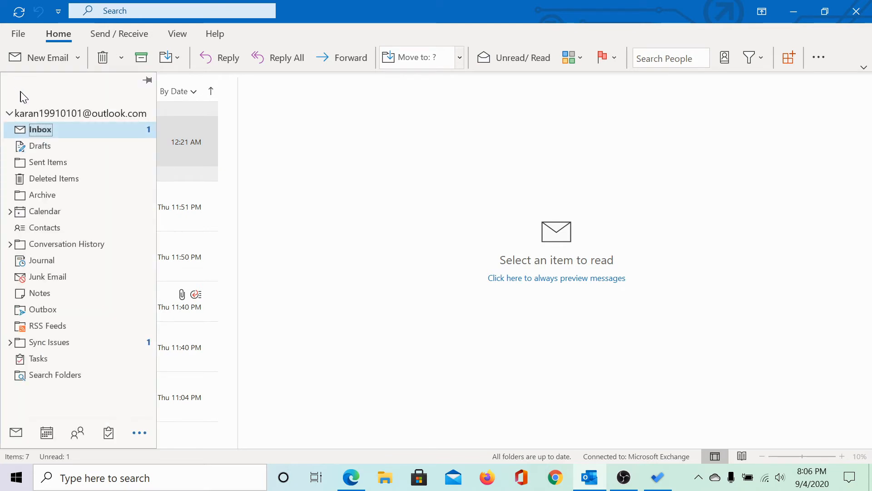
mouse_move(135, 95)
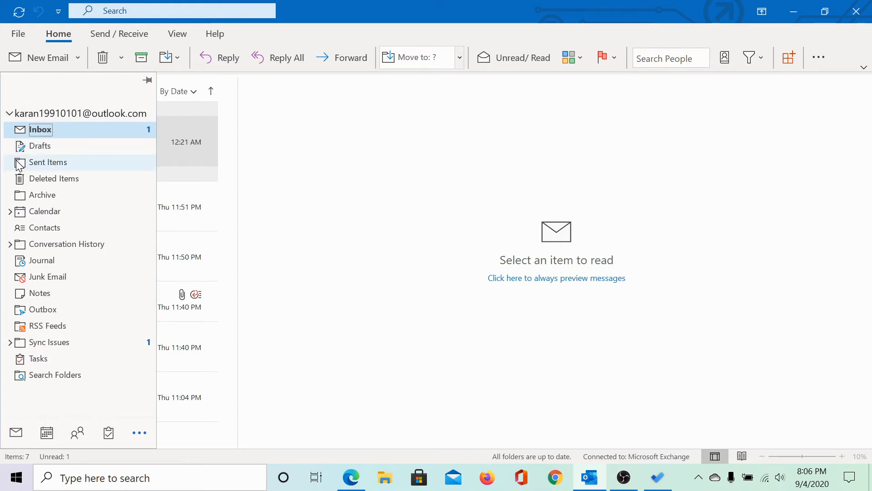
mouse_move(41, 259)
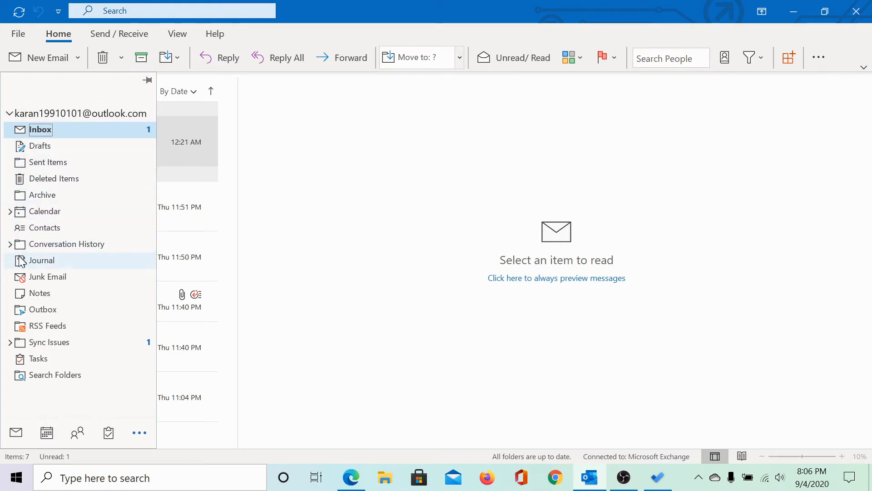
mouse_move(42, 194)
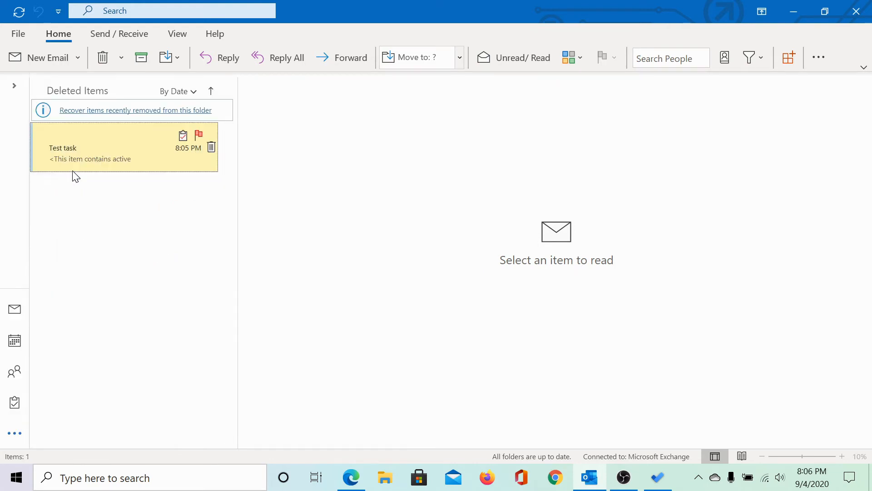
mouse_move(81, 150)
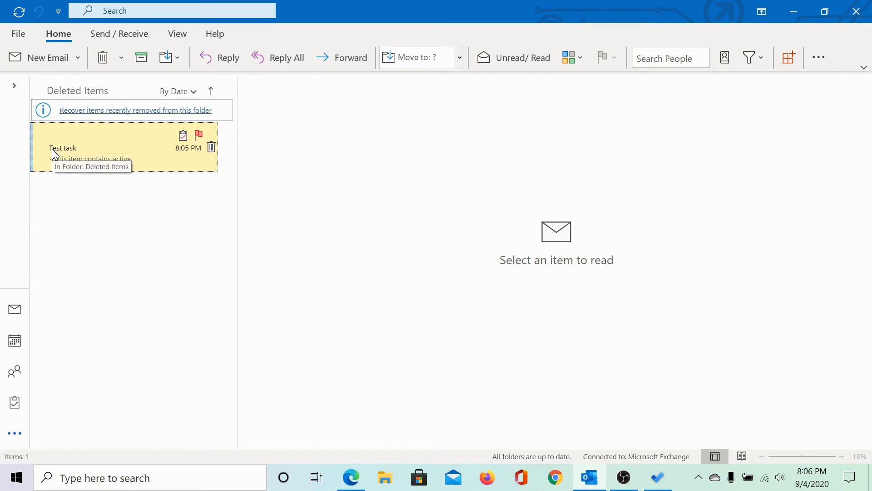
mouse_move(81, 154)
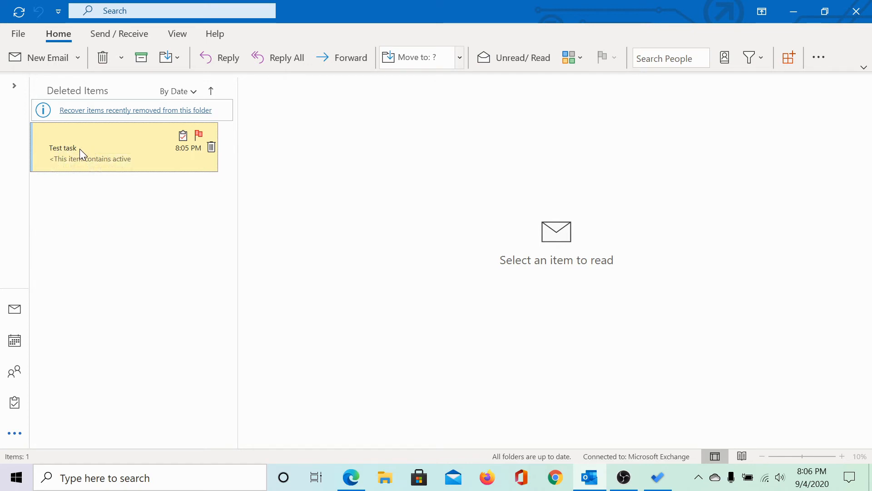
mouse_move(91, 154)
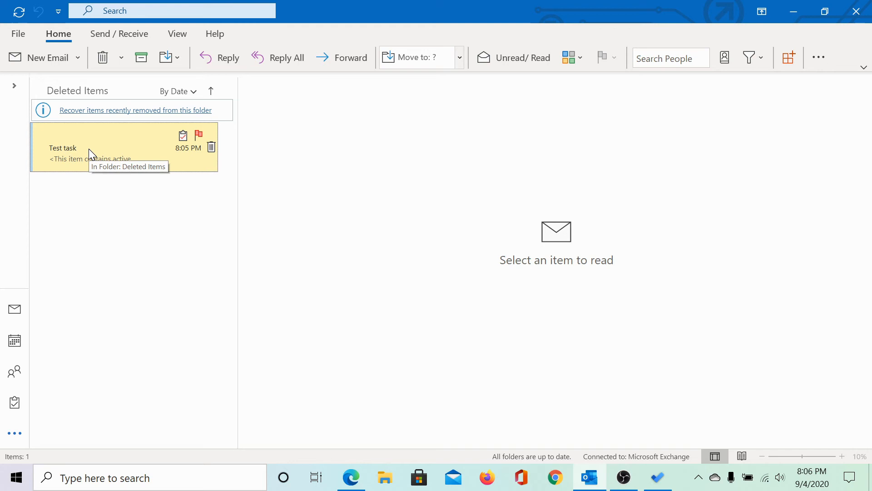
Step: Move 'Test task' from Deleted Items to the Tasks folder via Move > Other Folder
right_click(89, 152)
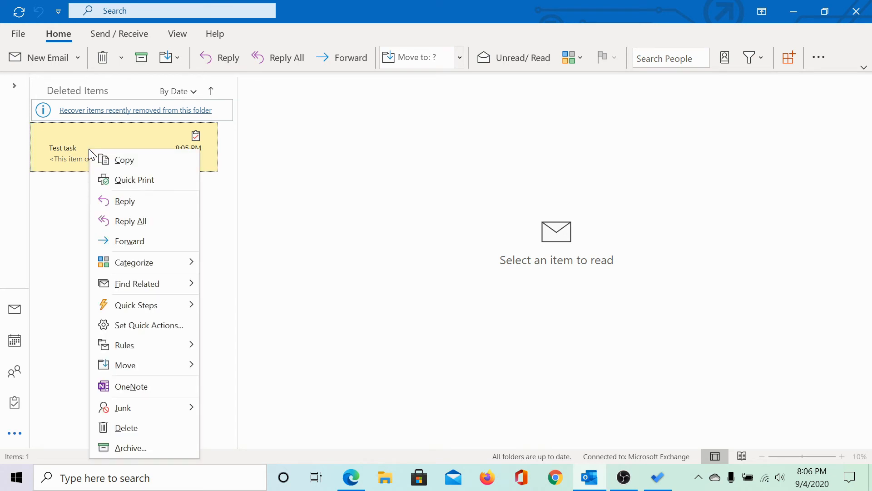
mouse_move(153, 365)
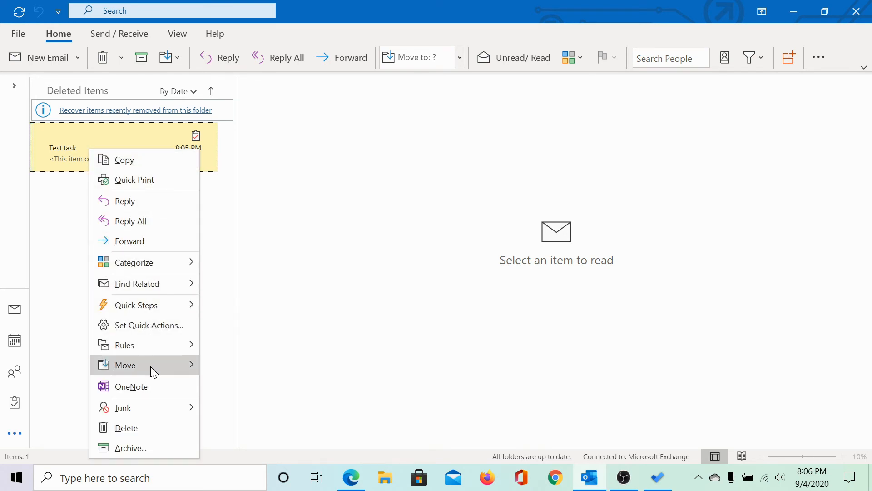
mouse_move(124, 365)
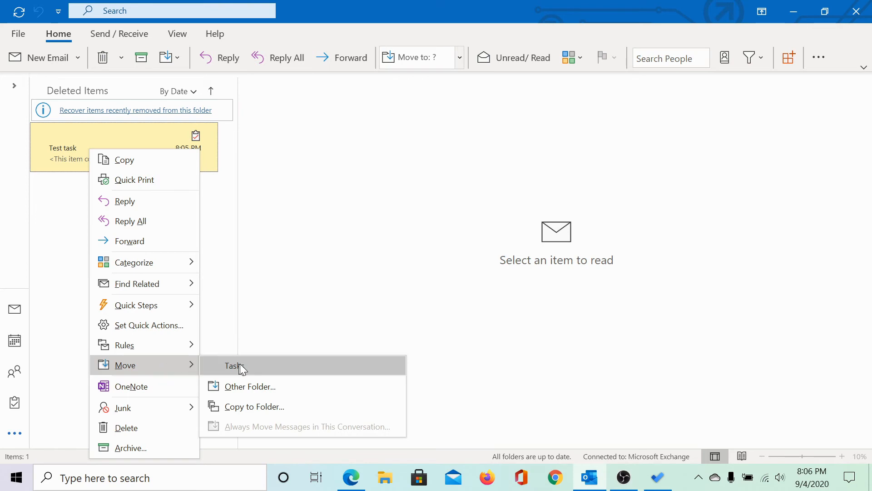
mouse_move(249, 386)
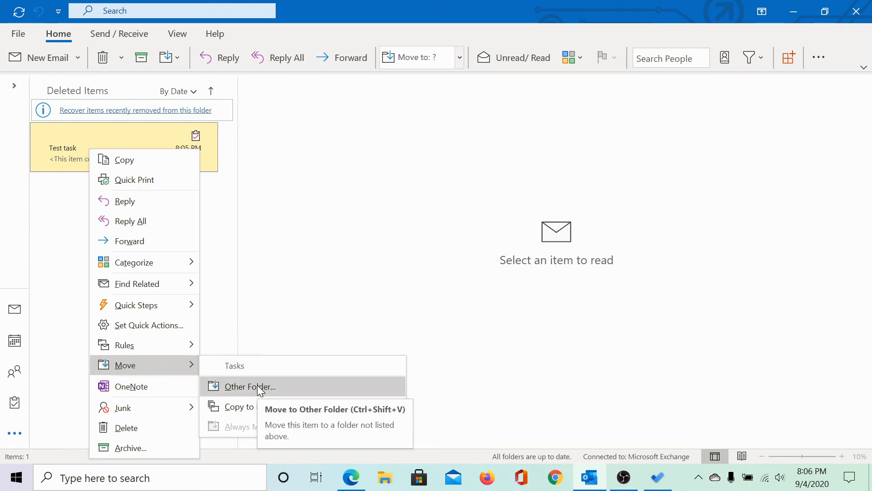
click(249, 386)
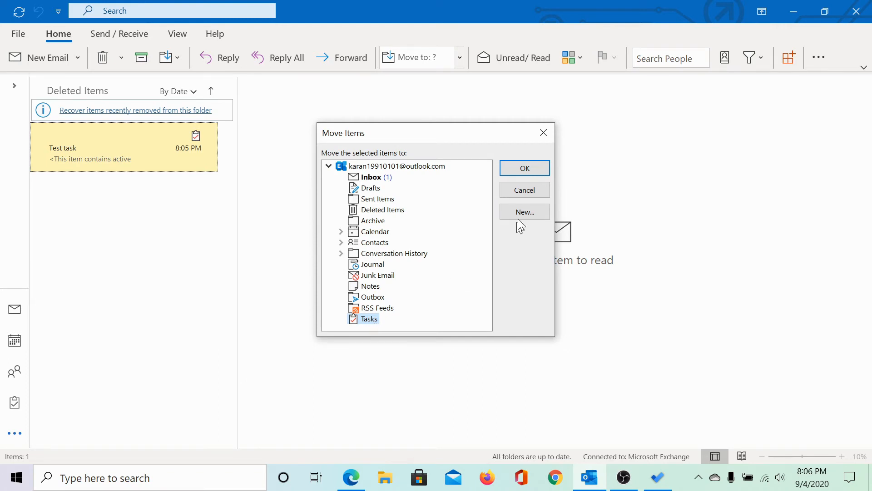
click(524, 168)
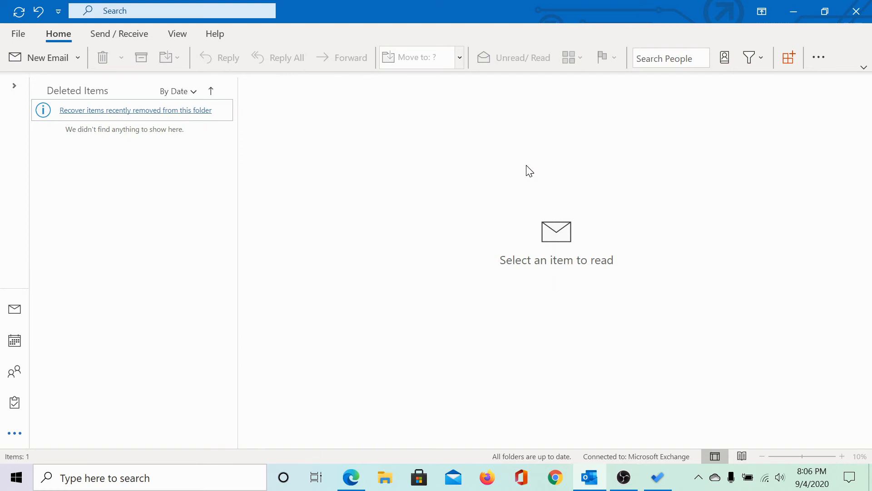
click(14, 86)
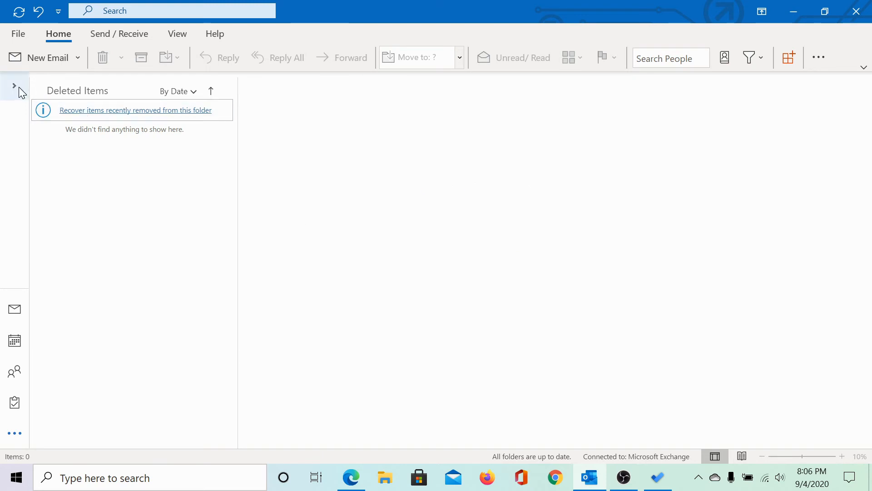
Step: Show the restored 'Test task' in Outlook's Tasks folder
click(15, 86)
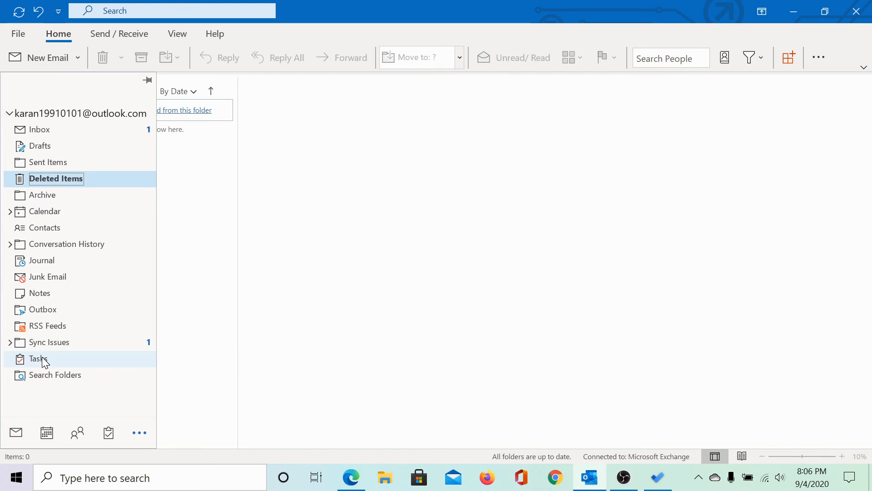
click(38, 359)
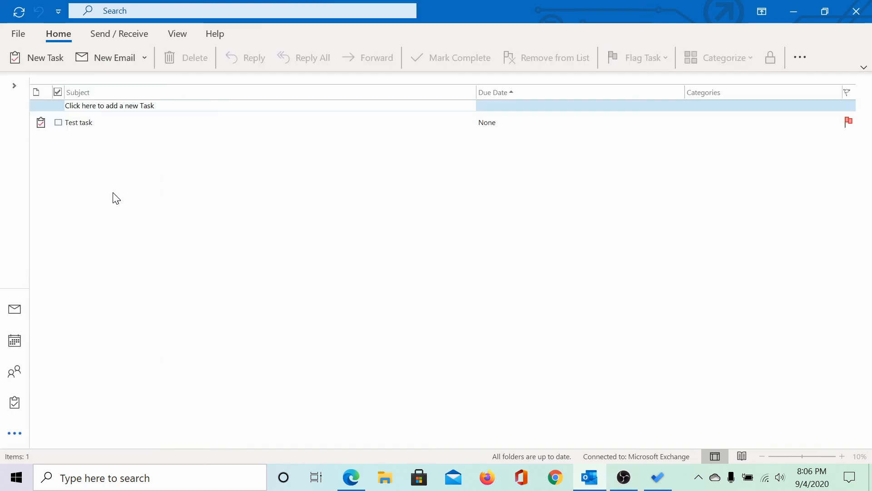
mouse_move(378, 244)
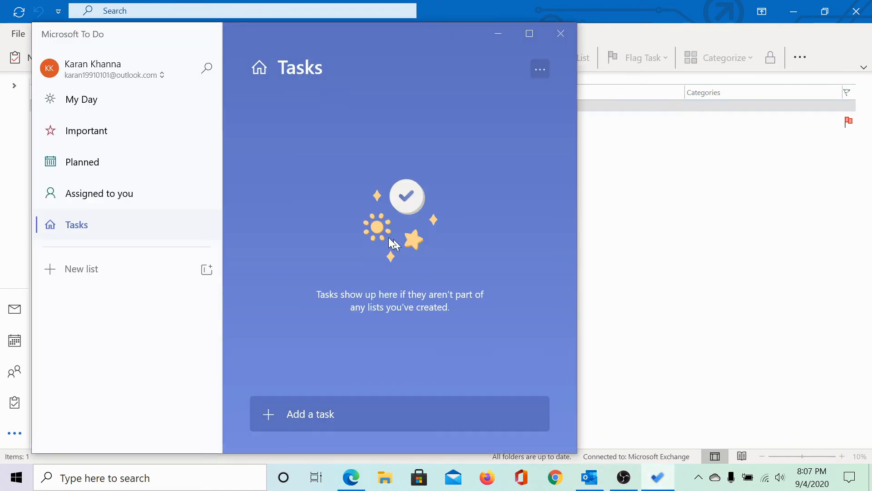
Step: Check My Day, still empty, and close Microsoft To Do
click(81, 99)
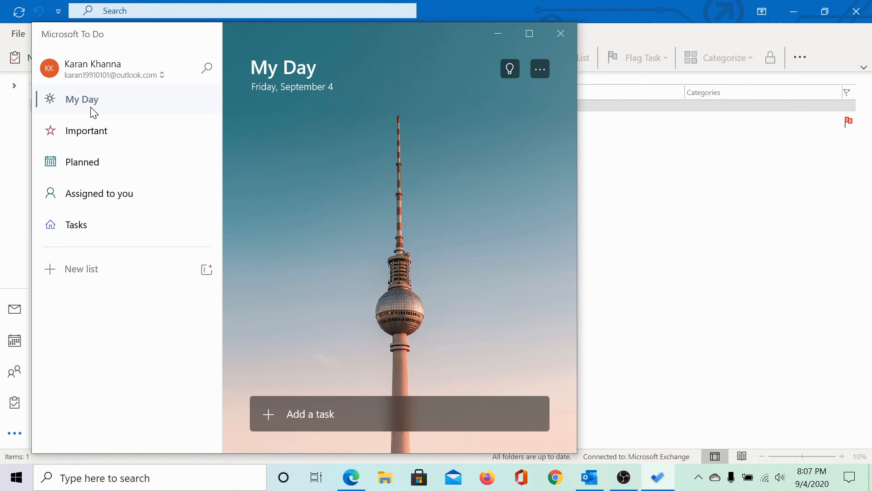
mouse_move(561, 33)
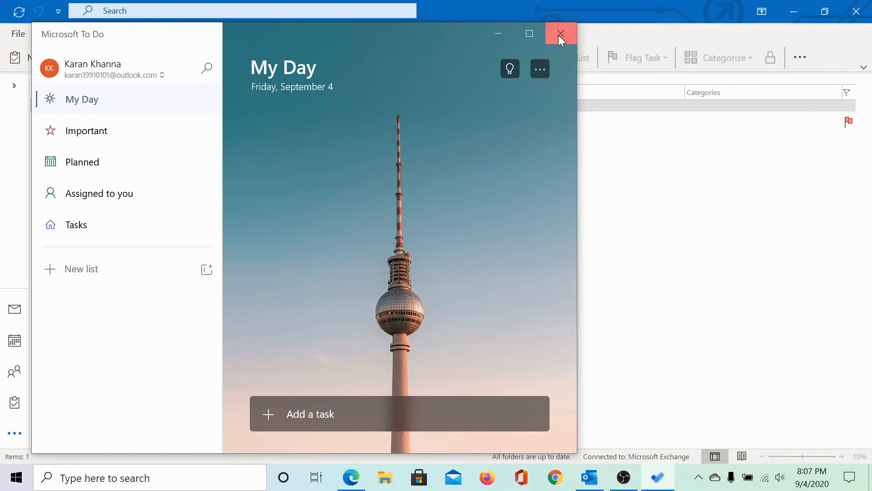
click(560, 33)
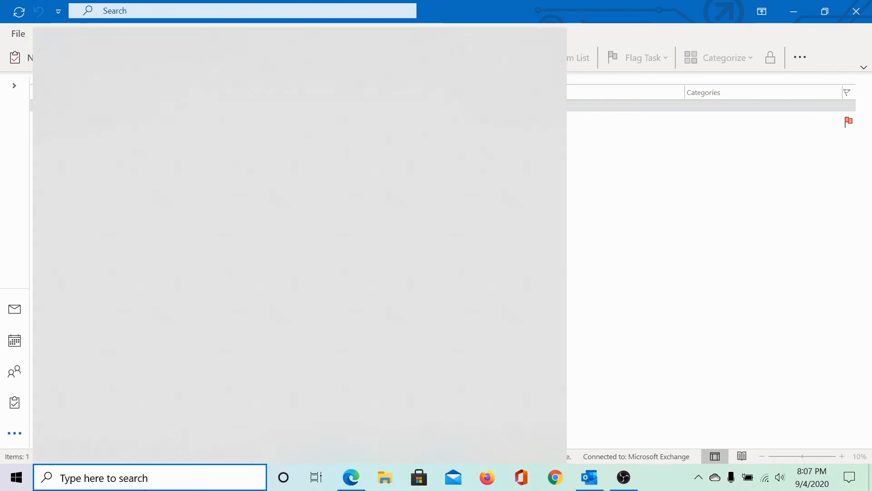
Step: Relaunch Microsoft To Do via Windows search and view 'Test task' in the Tasks list
text(to do)
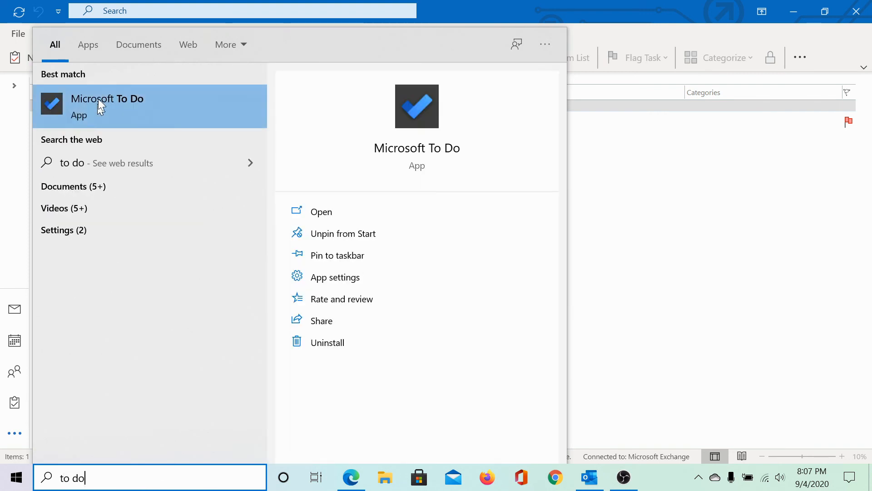
click(107, 106)
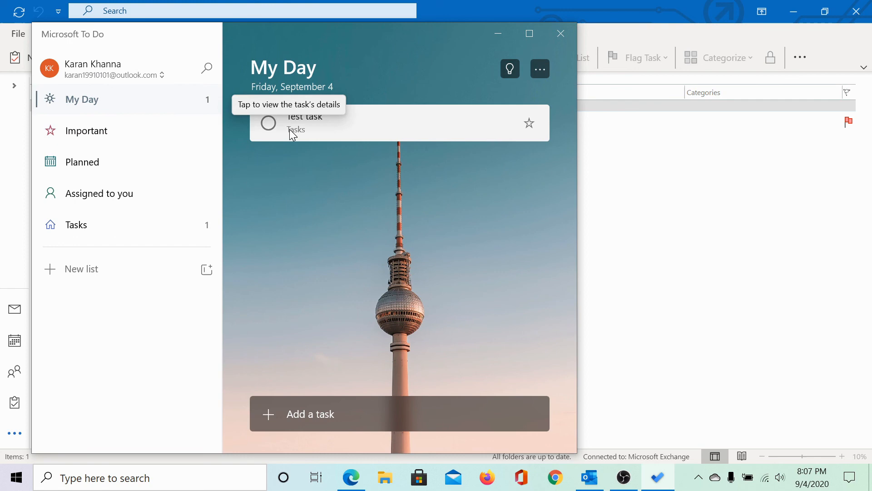
click(77, 224)
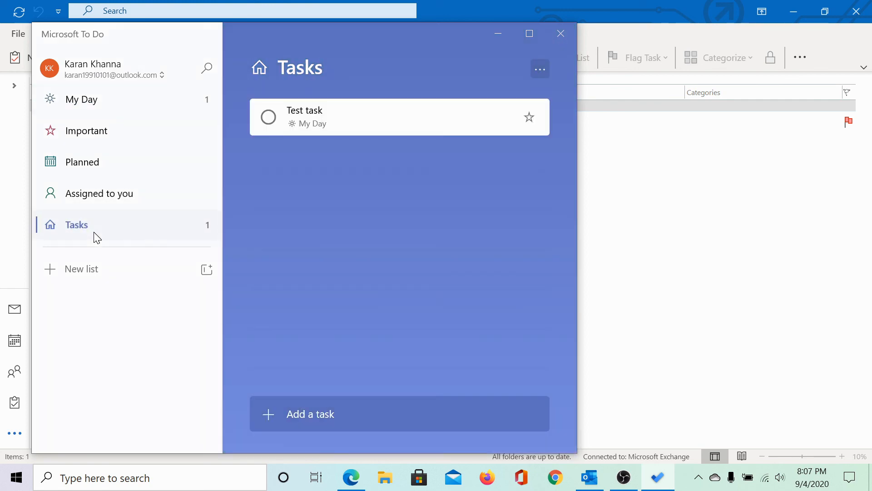